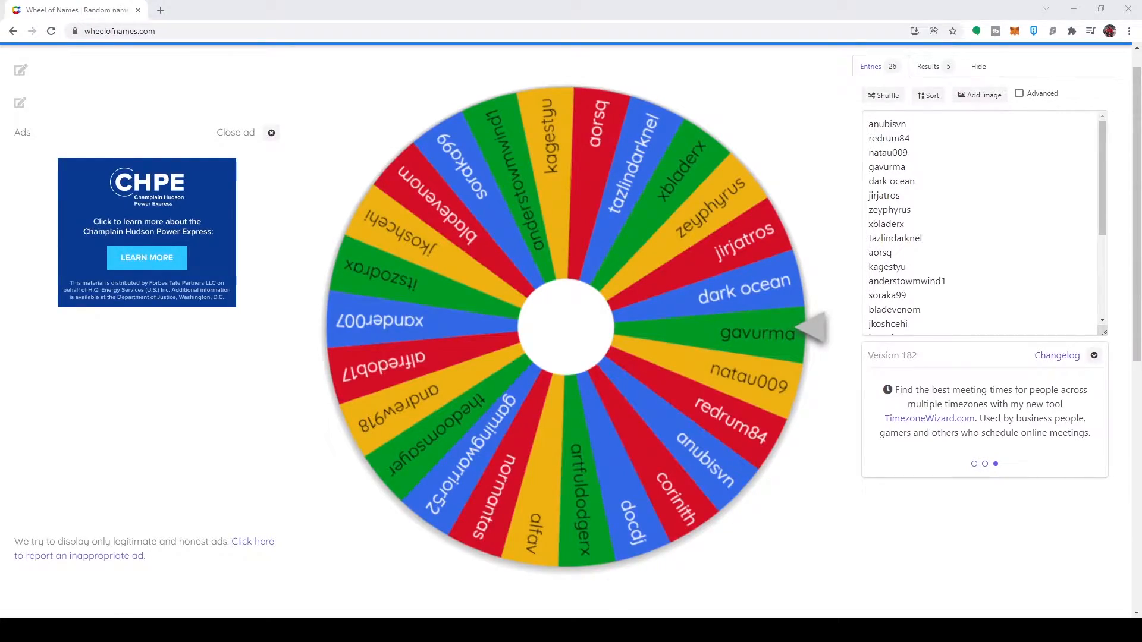
Spin the 26-name wheel, drawing normantas as the winner.
click(564, 327)
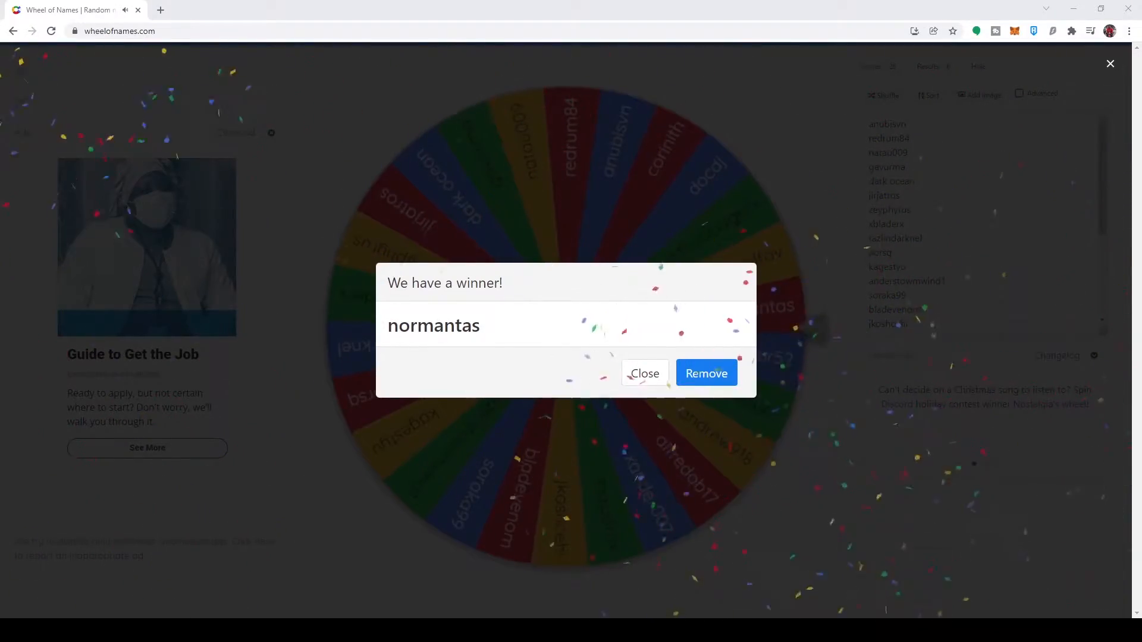
click(706, 373)
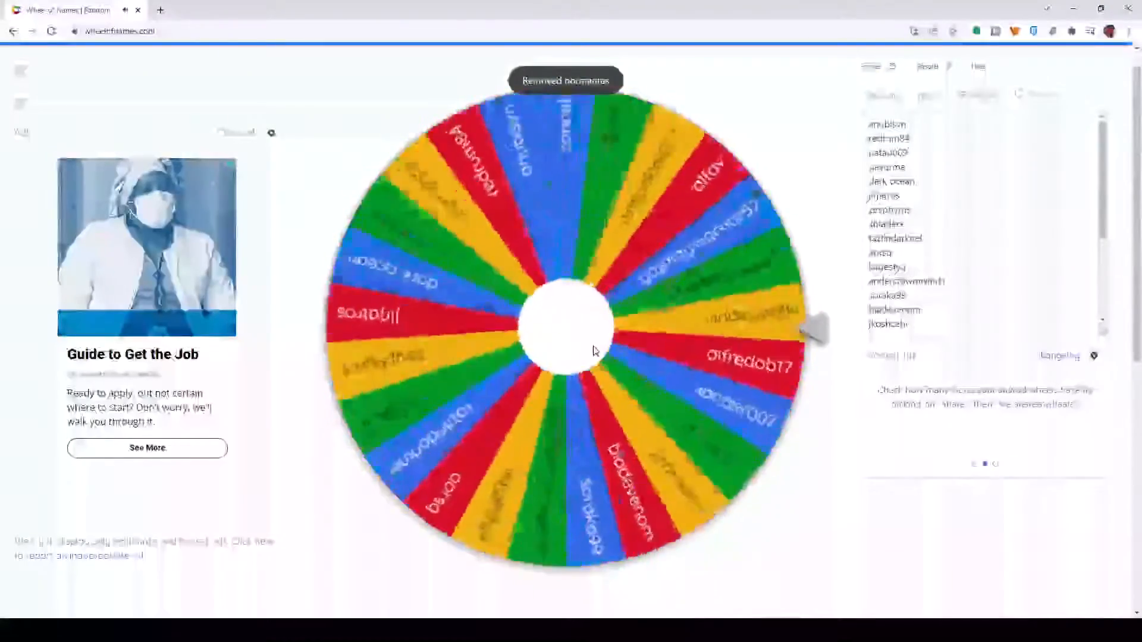
click(564, 326)
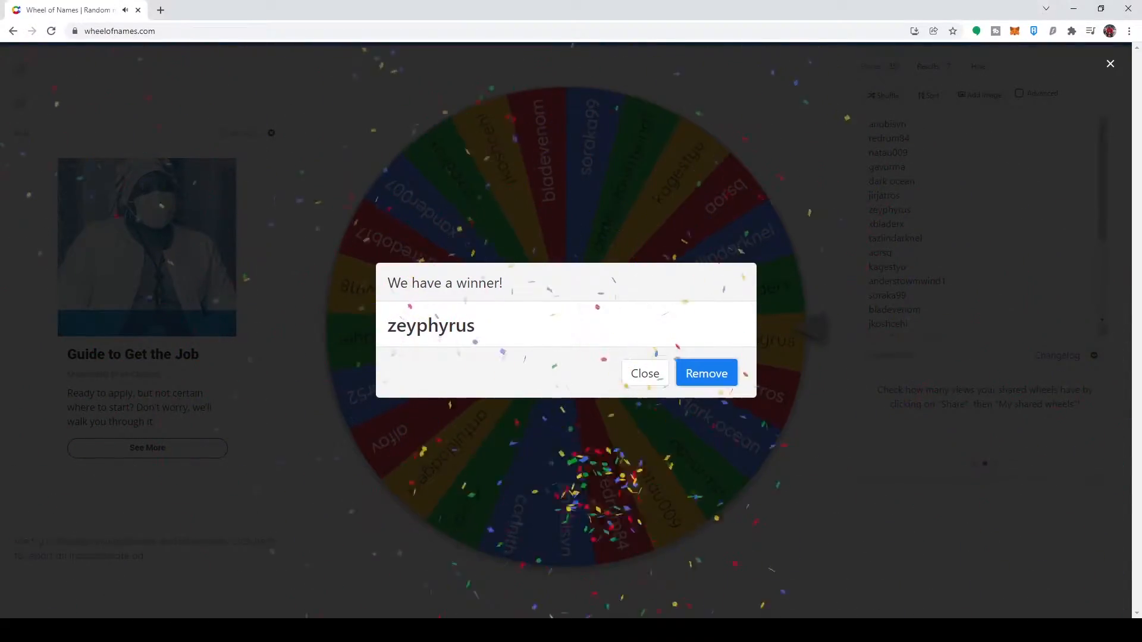
click(705, 372)
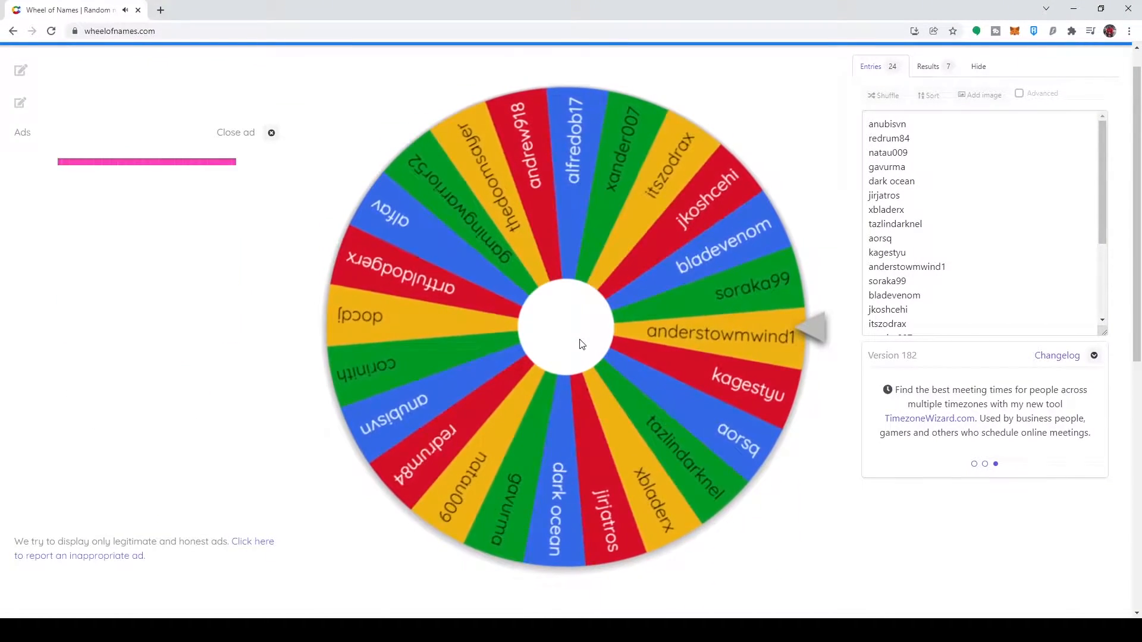
click(563, 323)
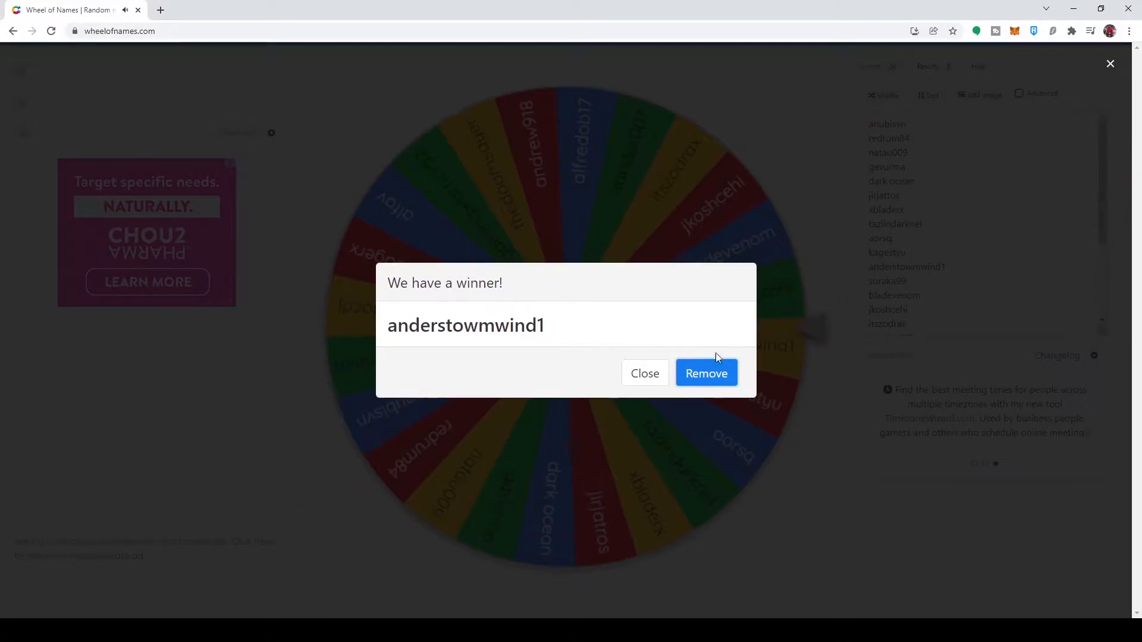
click(706, 372)
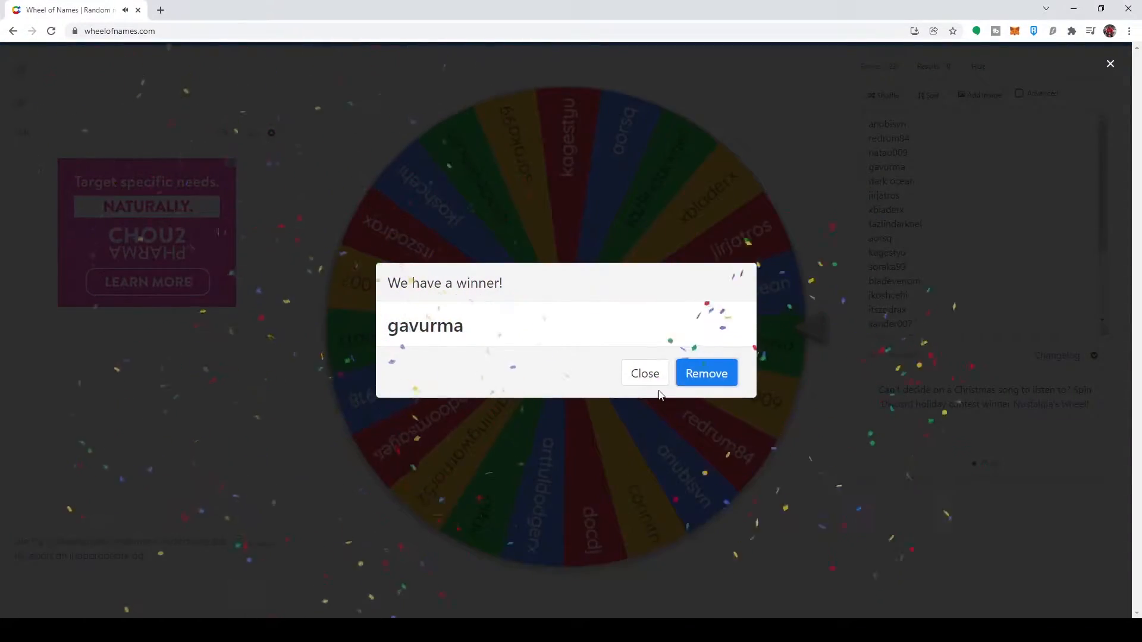
click(705, 372)
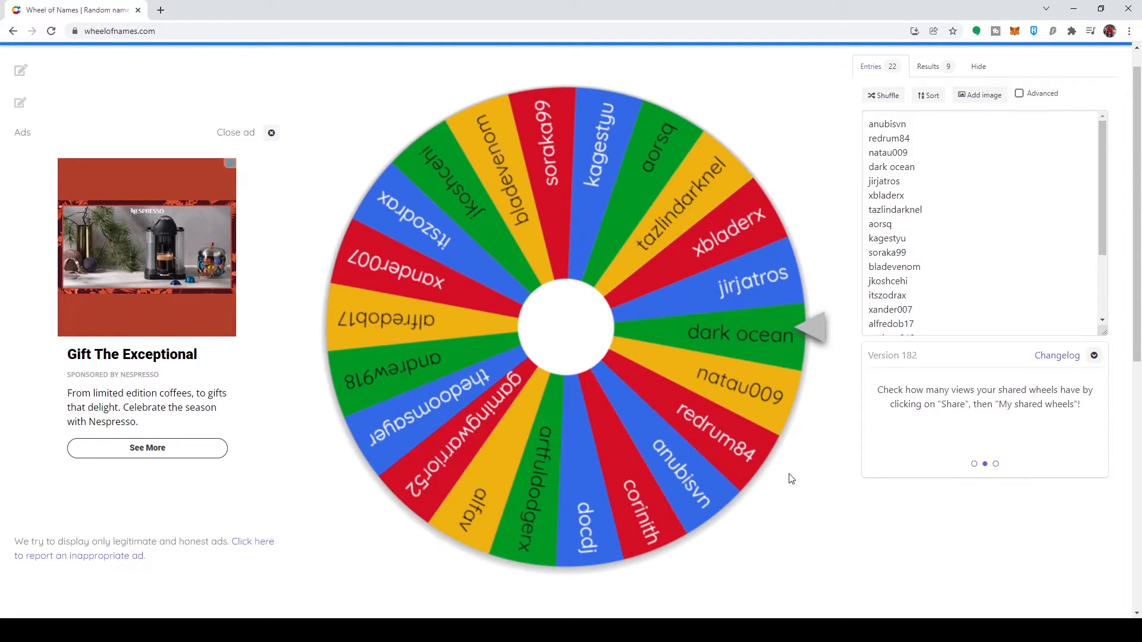
mouse_move(627, 359)
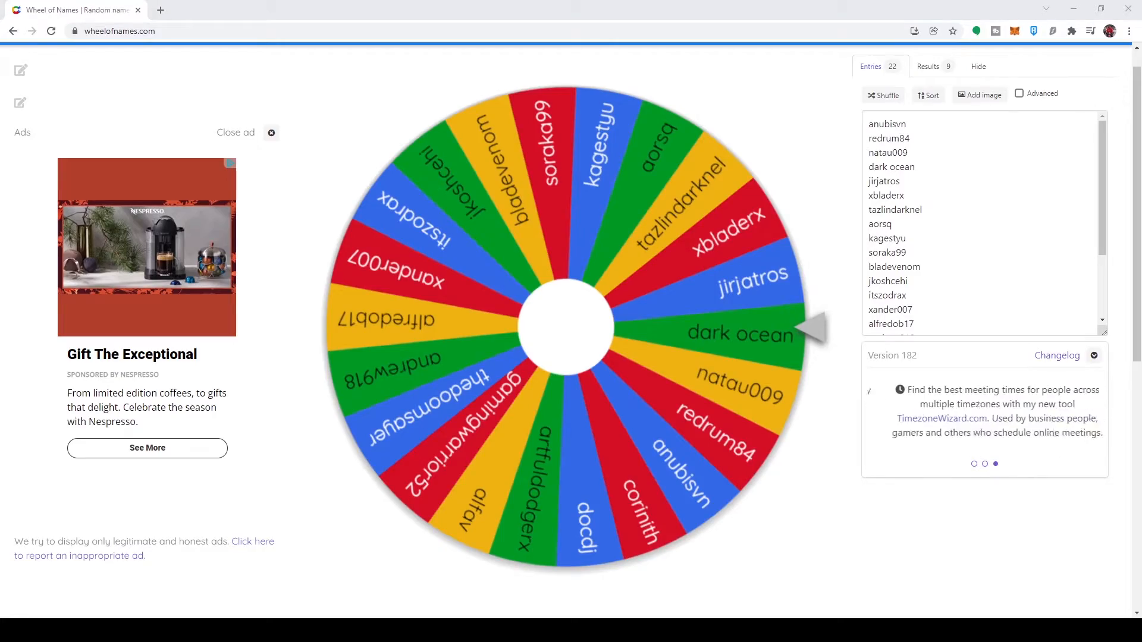
click(566, 326)
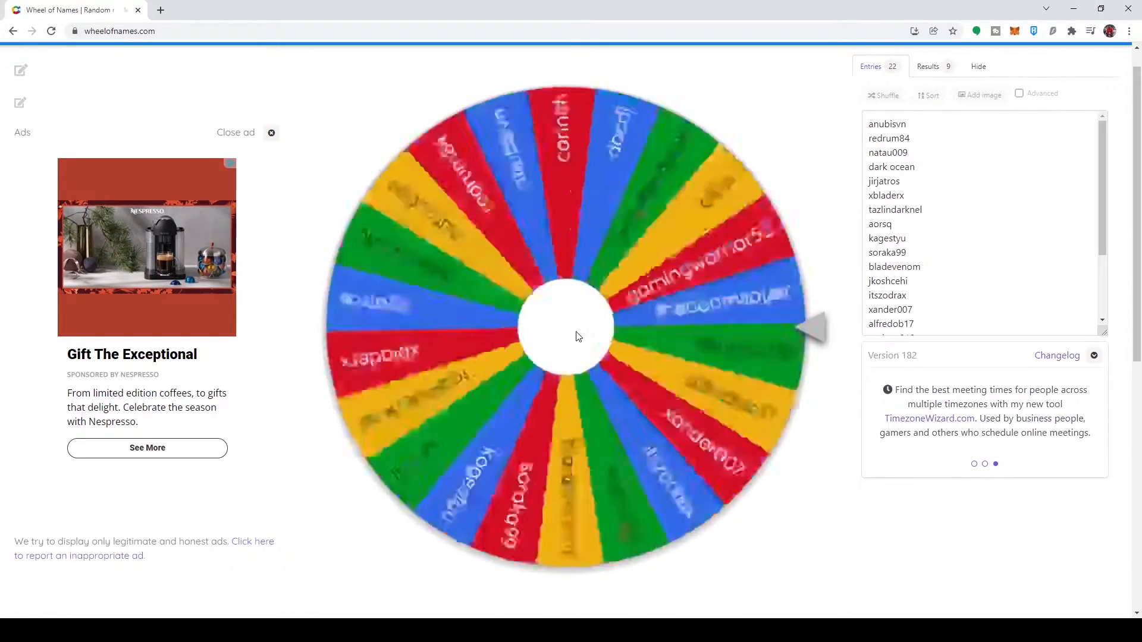
click(569, 328)
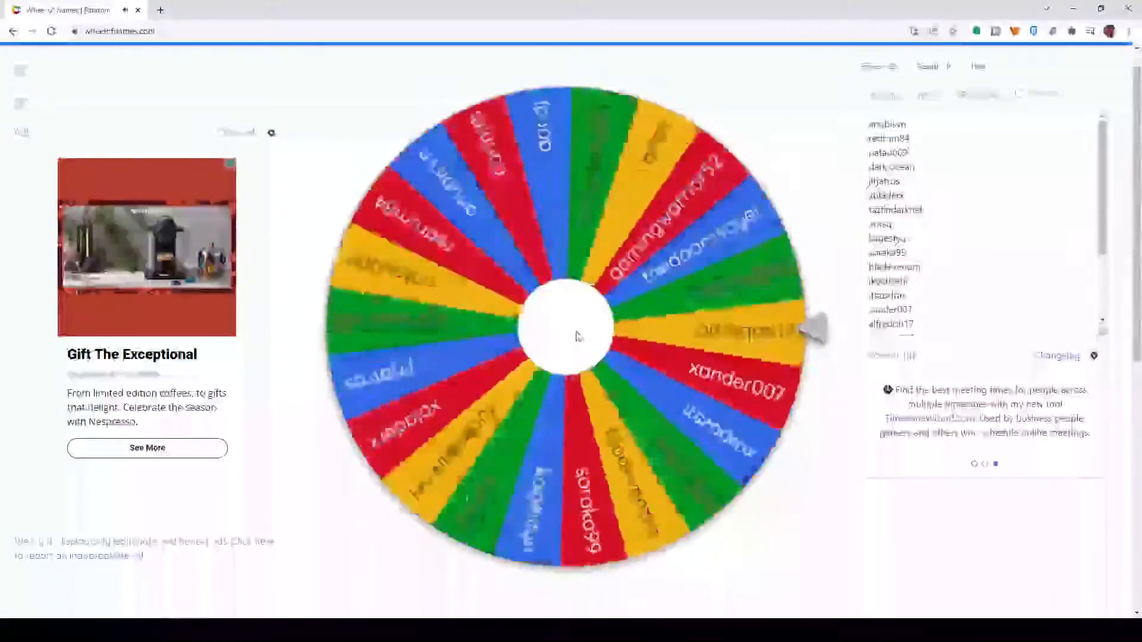